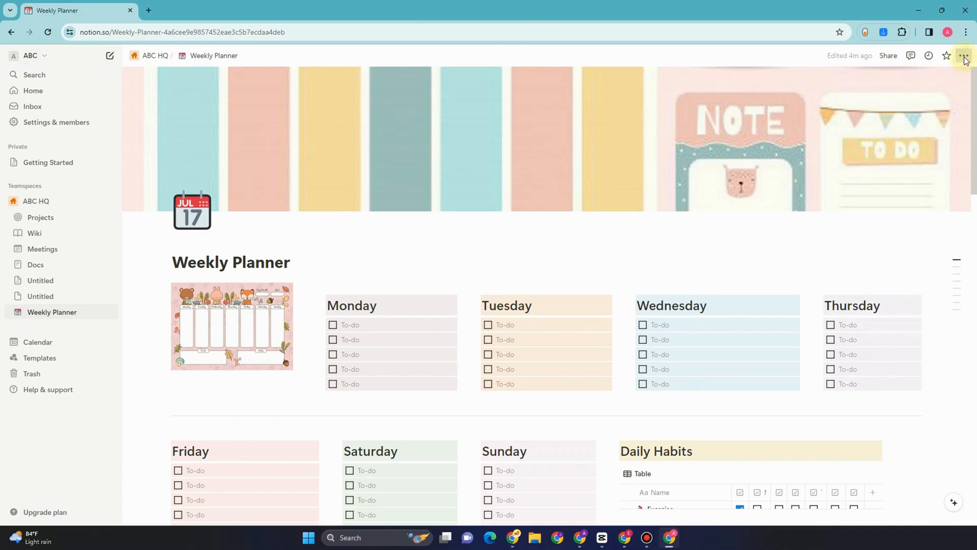
# Step: Open the Weekly Planner page's ••• menu and choose Export
pyautogui.click(963, 56)
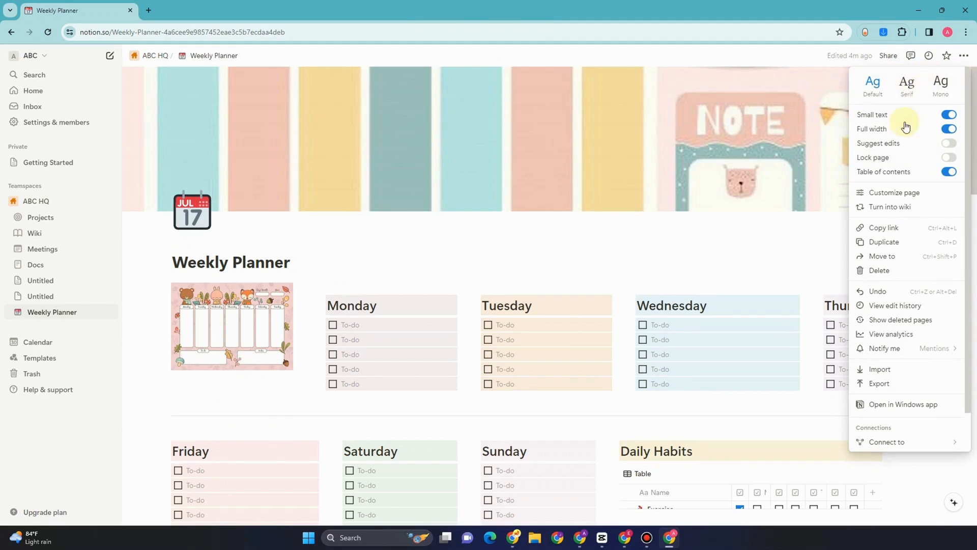
pyautogui.moveTo(890, 384)
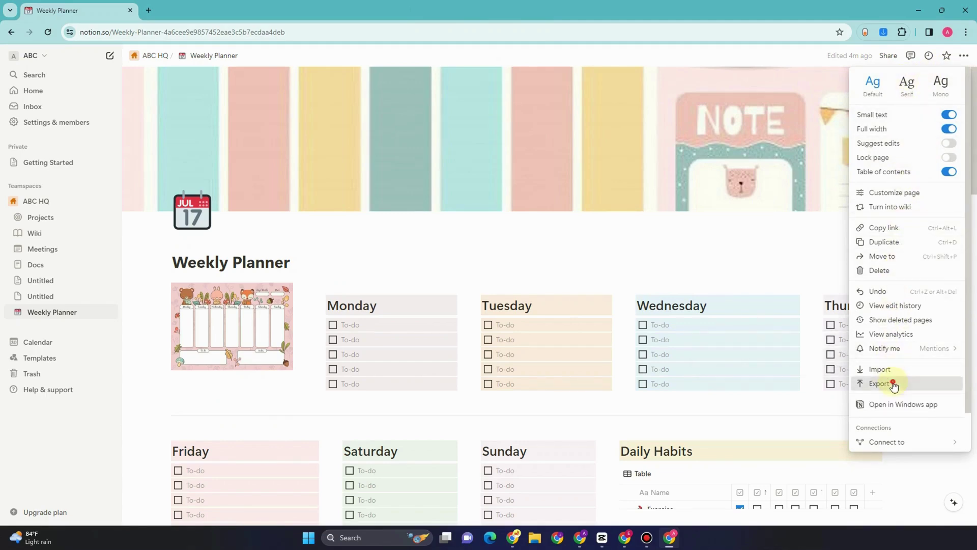
pyautogui.click(879, 384)
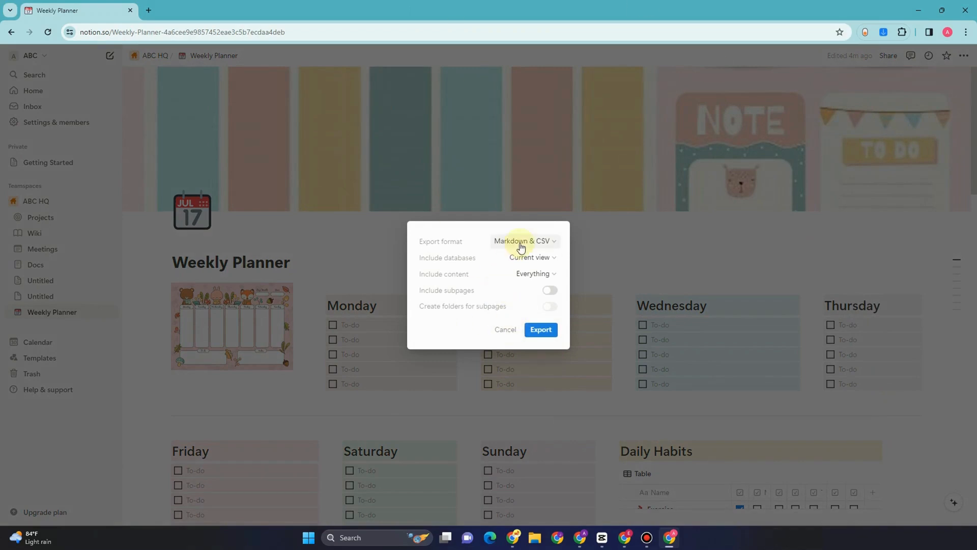
# Step: Review the included-content options and set the export format to PDF
pyautogui.click(523, 241)
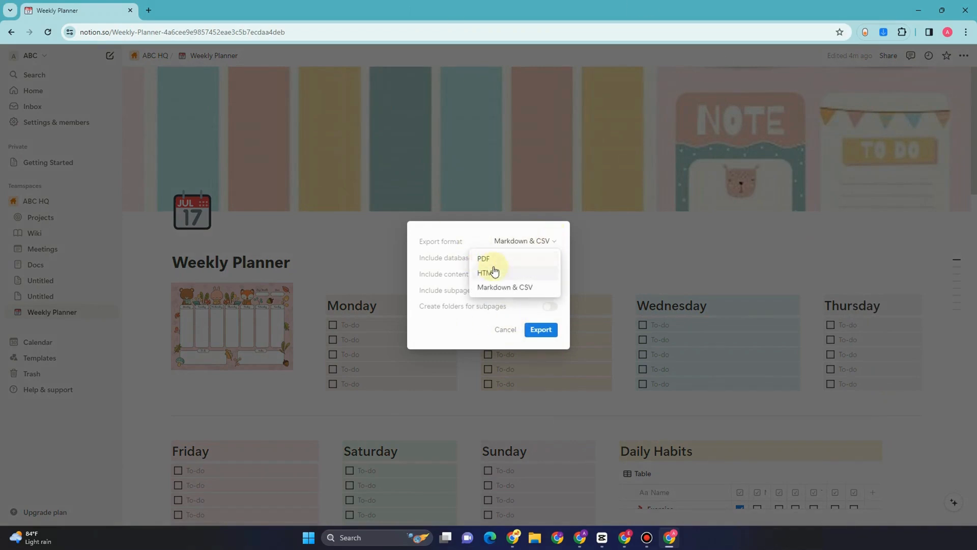
pyautogui.click(504, 286)
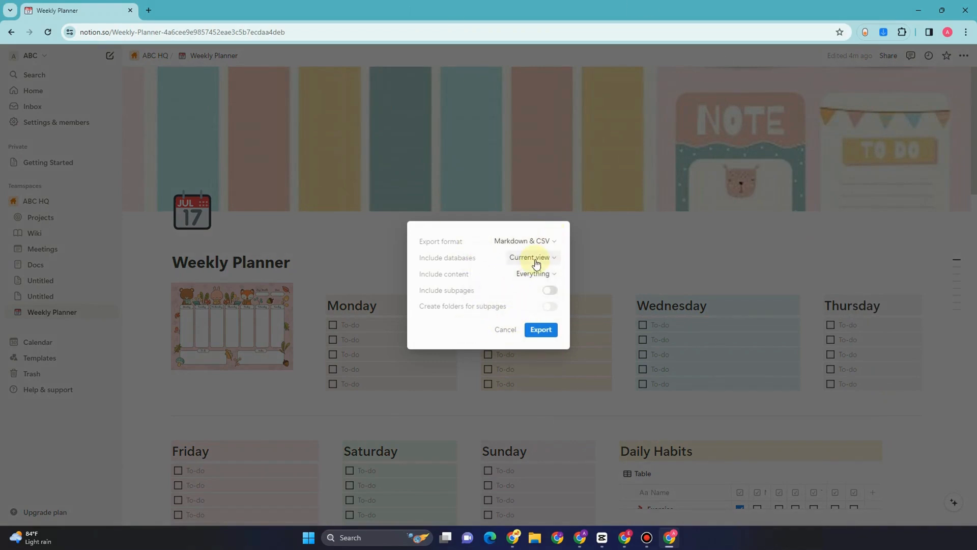
pyautogui.click(534, 274)
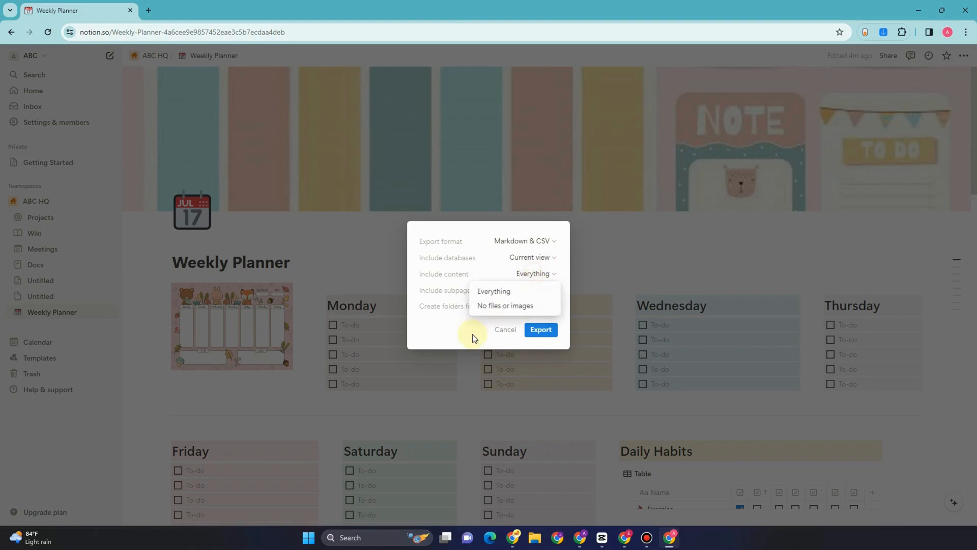
pyautogui.click(523, 240)
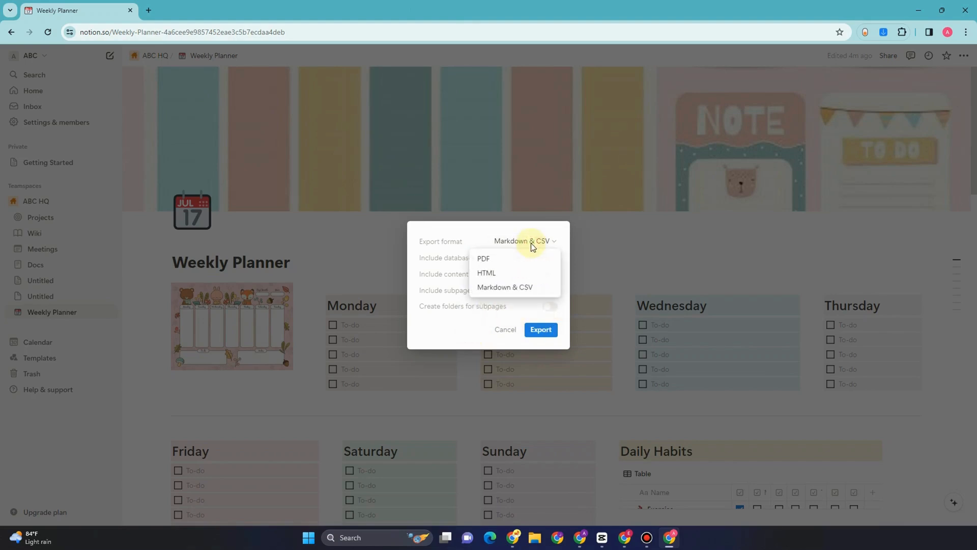
pyautogui.click(484, 258)
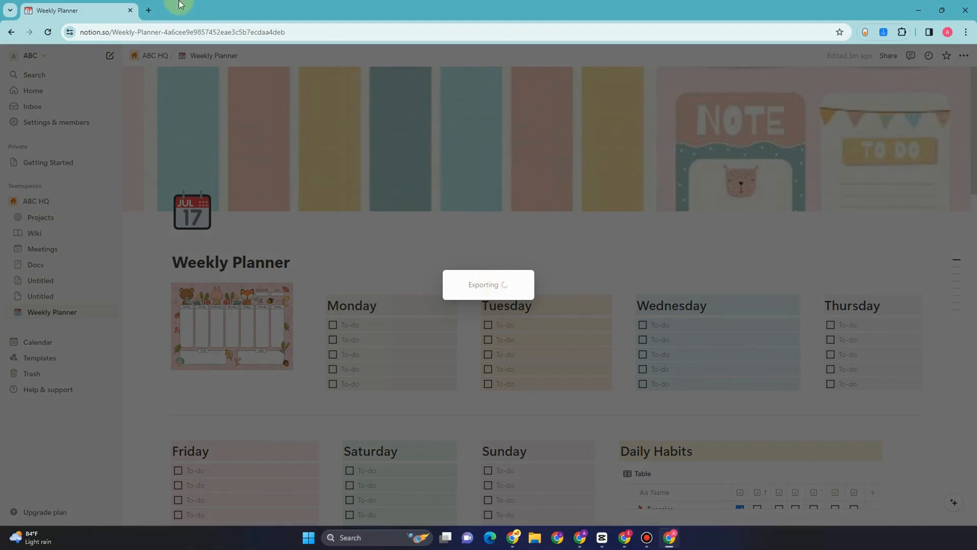
# Step: Search Google for 'pdf to word' in a new tab and open the pdfFiller result
pyautogui.click(149, 10)
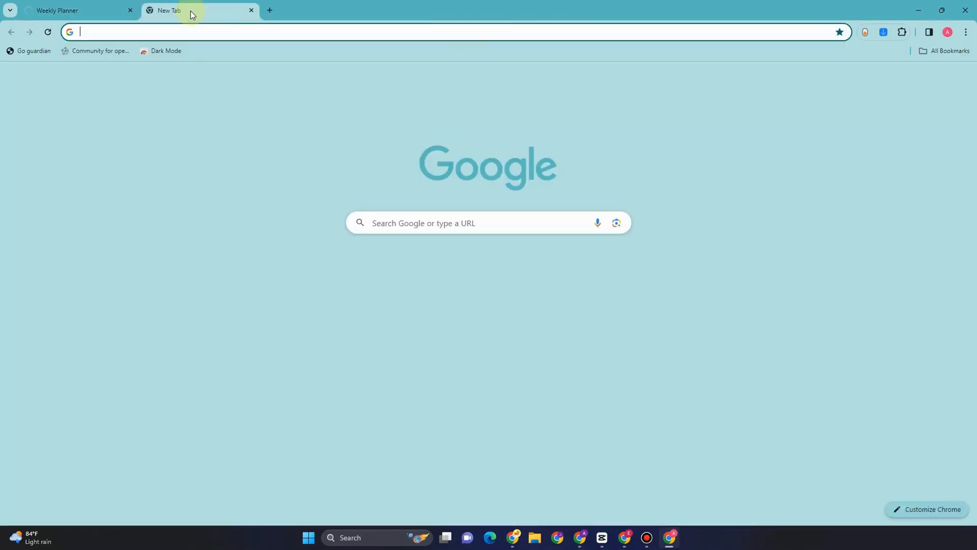
pyautogui.write('pdf to w')
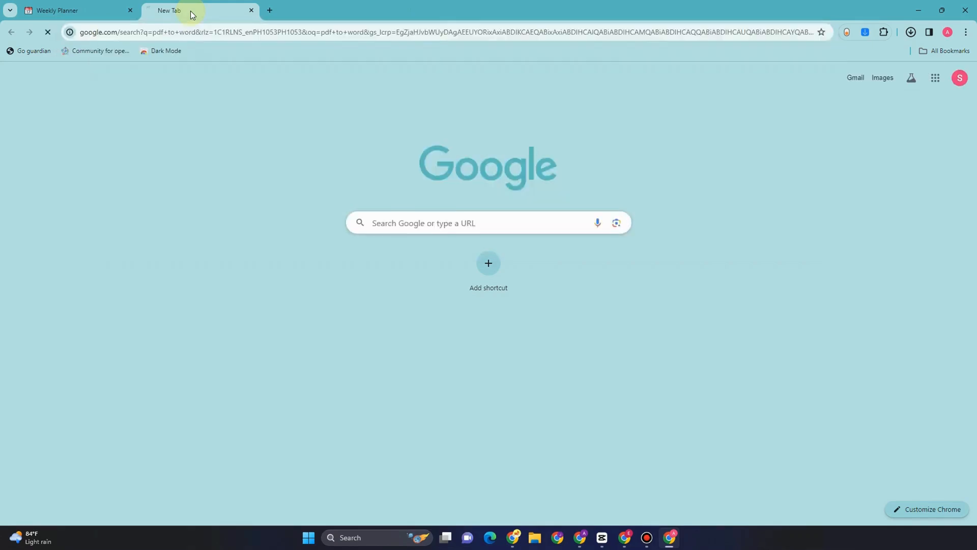
pyautogui.click(76, 10)
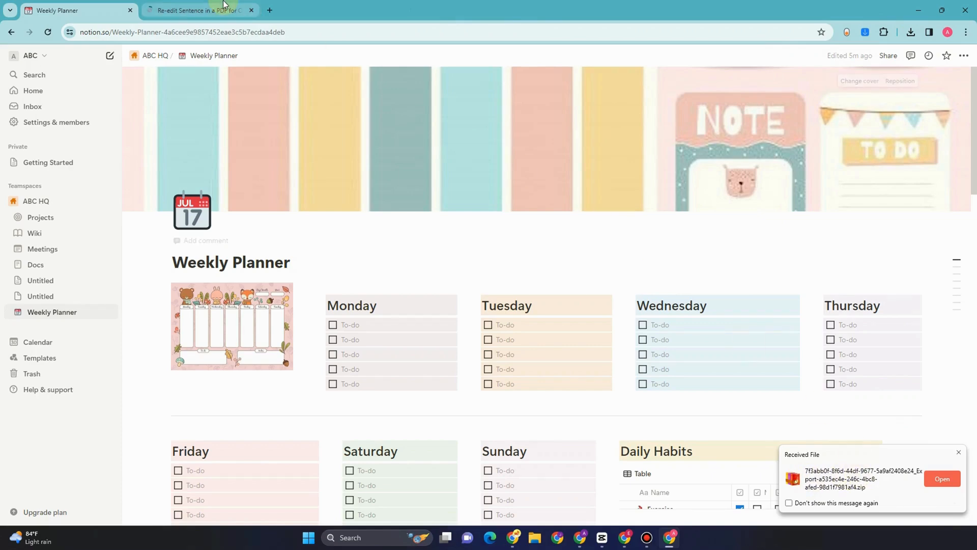
pyautogui.click(198, 10)
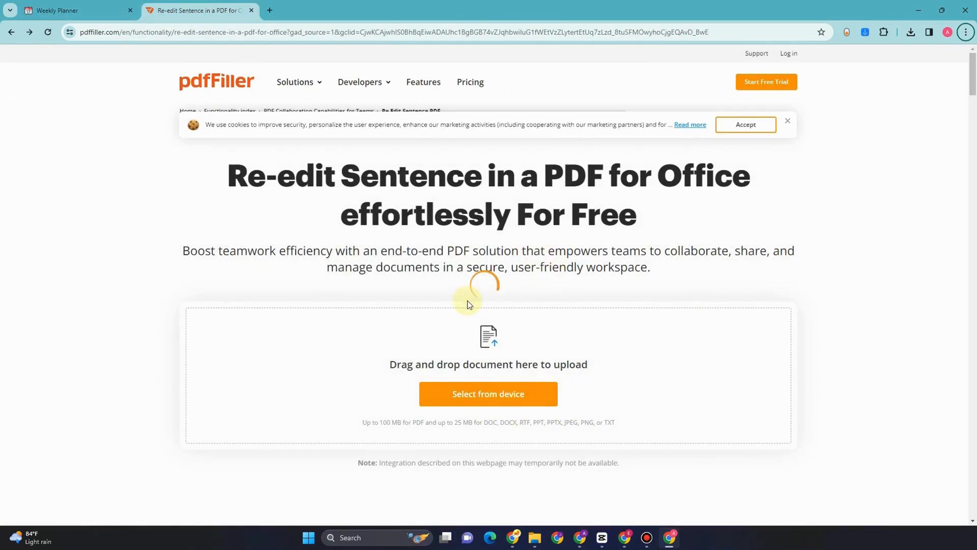
pyautogui.moveTo(332, 319)
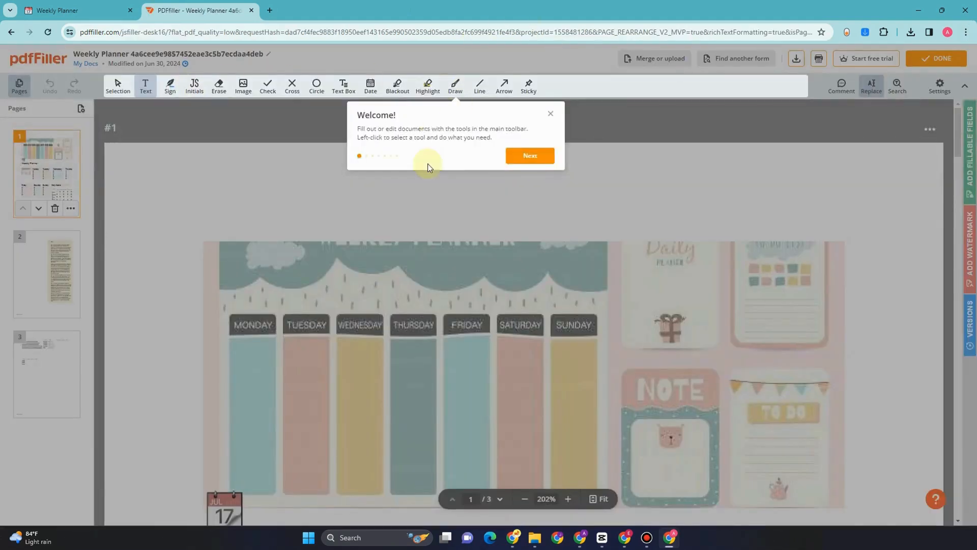
# Step: Step through all five tips of pdfFiller's welcome tour to dismiss it
pyautogui.click(530, 156)
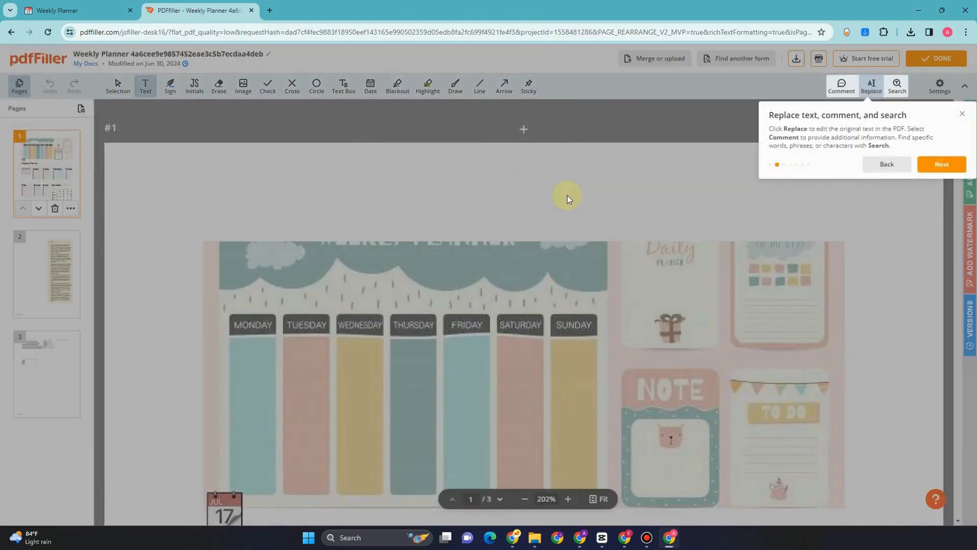
pyautogui.click(942, 164)
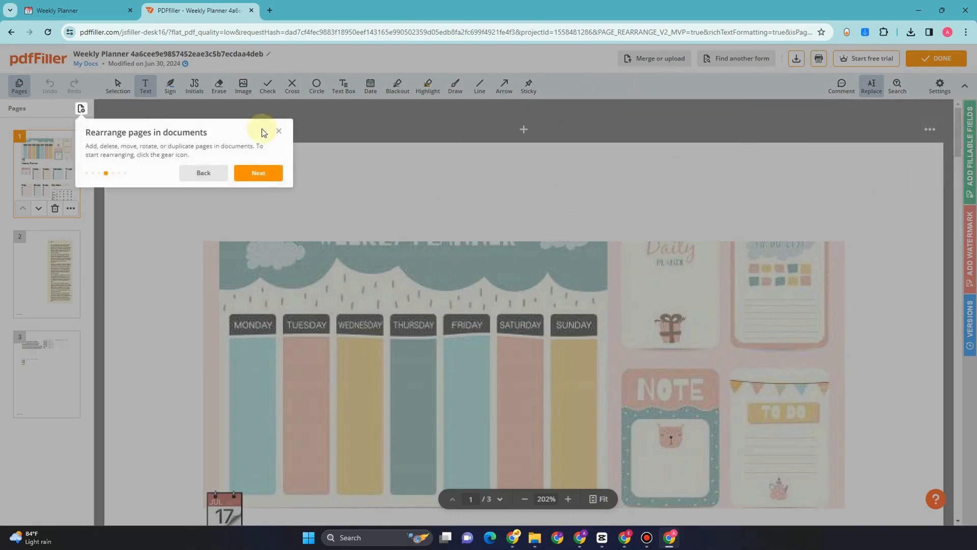
pyautogui.click(258, 173)
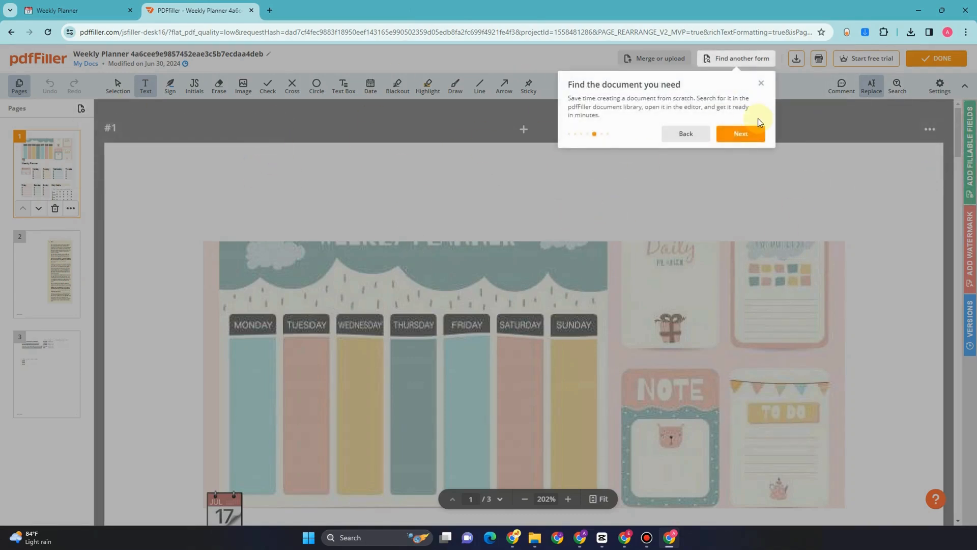
pyautogui.click(741, 133)
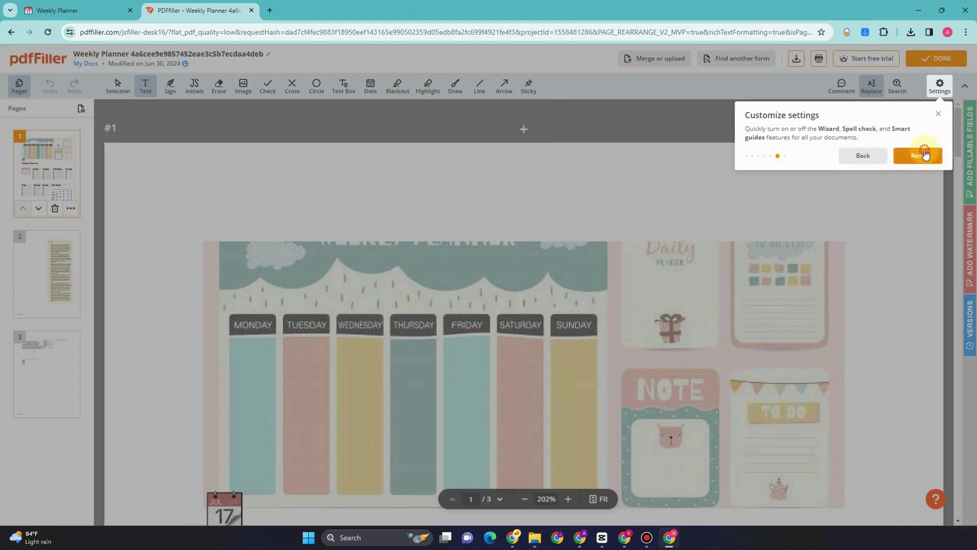
pyautogui.click(917, 155)
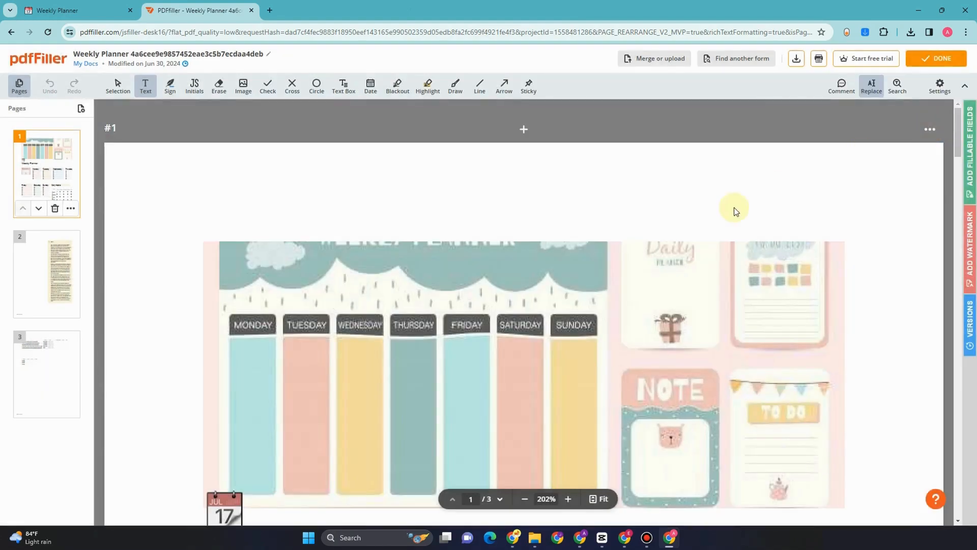
pyautogui.scroll(-3)
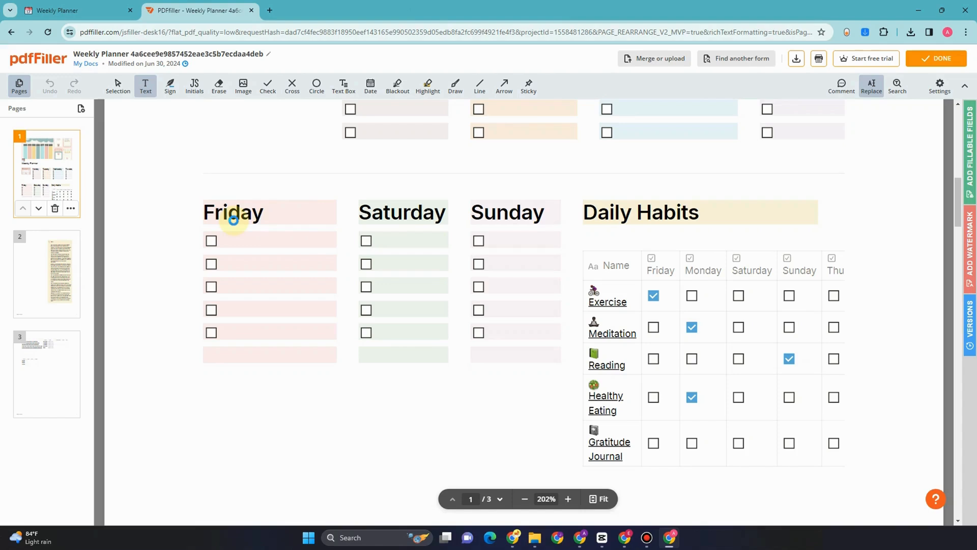
# Step: Make the 'Friday' heading on page one an editable text box
pyautogui.click(233, 212)
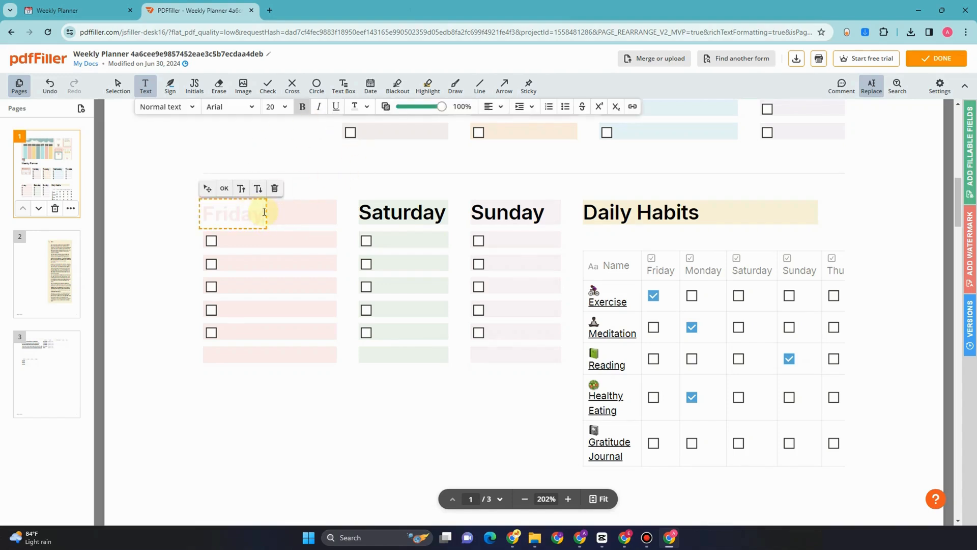